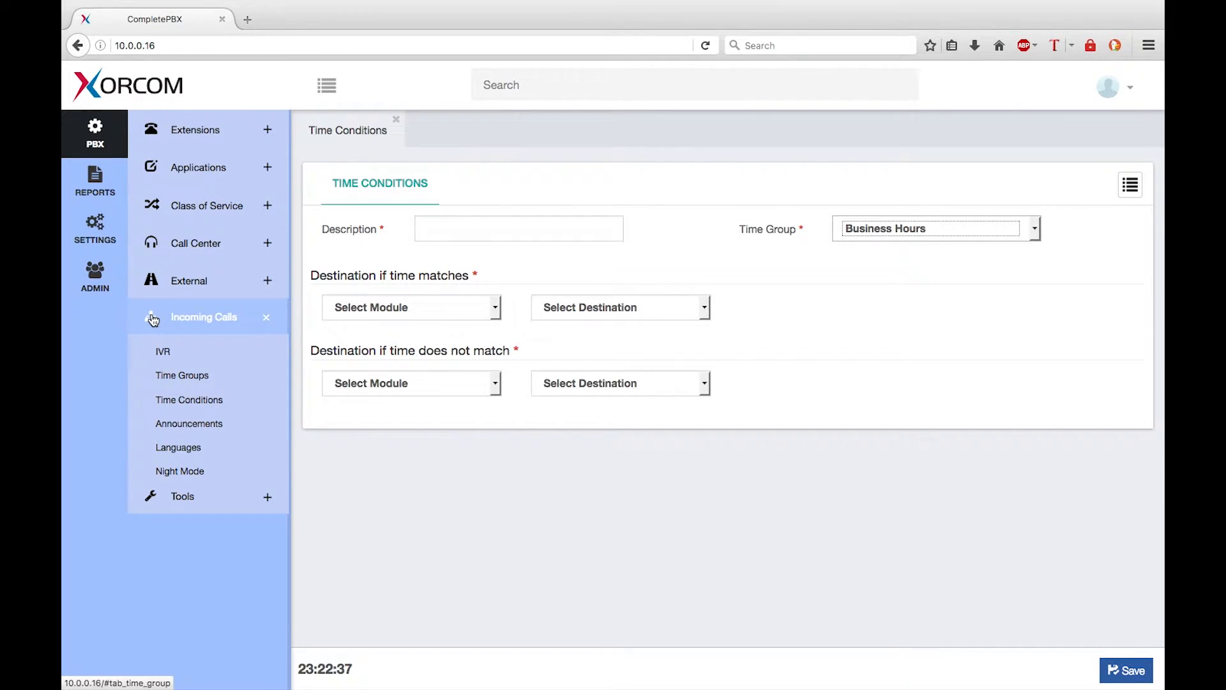
pyautogui.moveTo(185, 324)
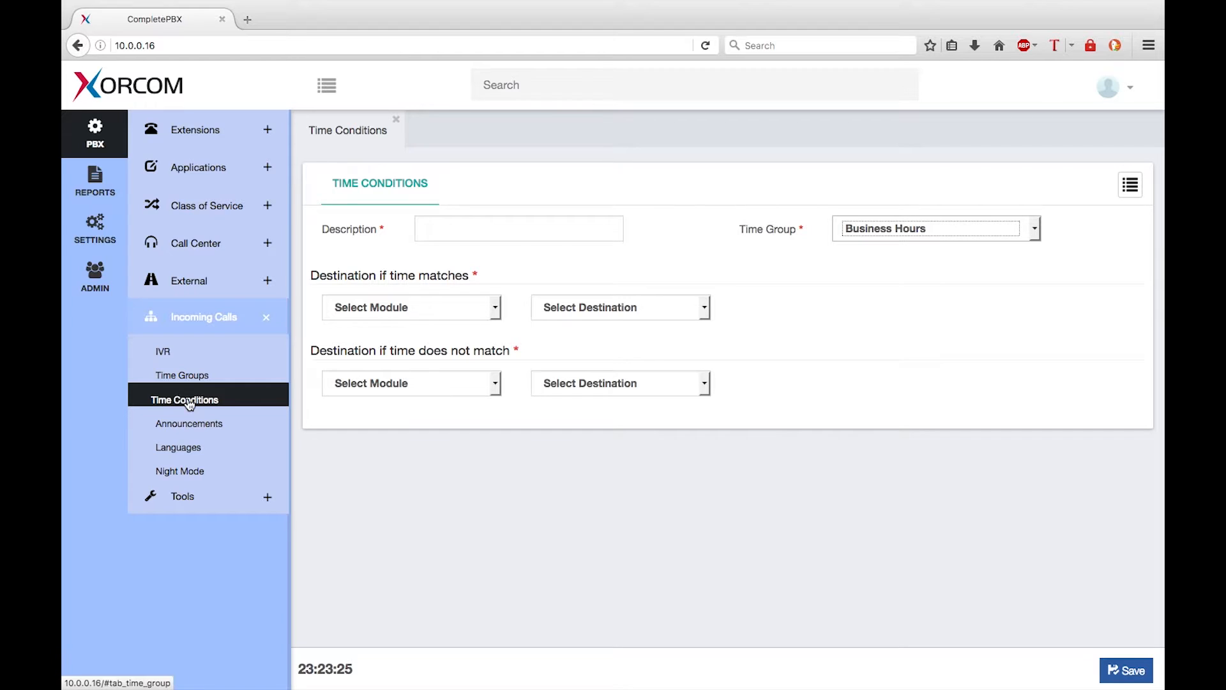
# Step: Enter the description 'Sles Inquiries', keeping Business Hours as the time group
pyautogui.click(518, 227)
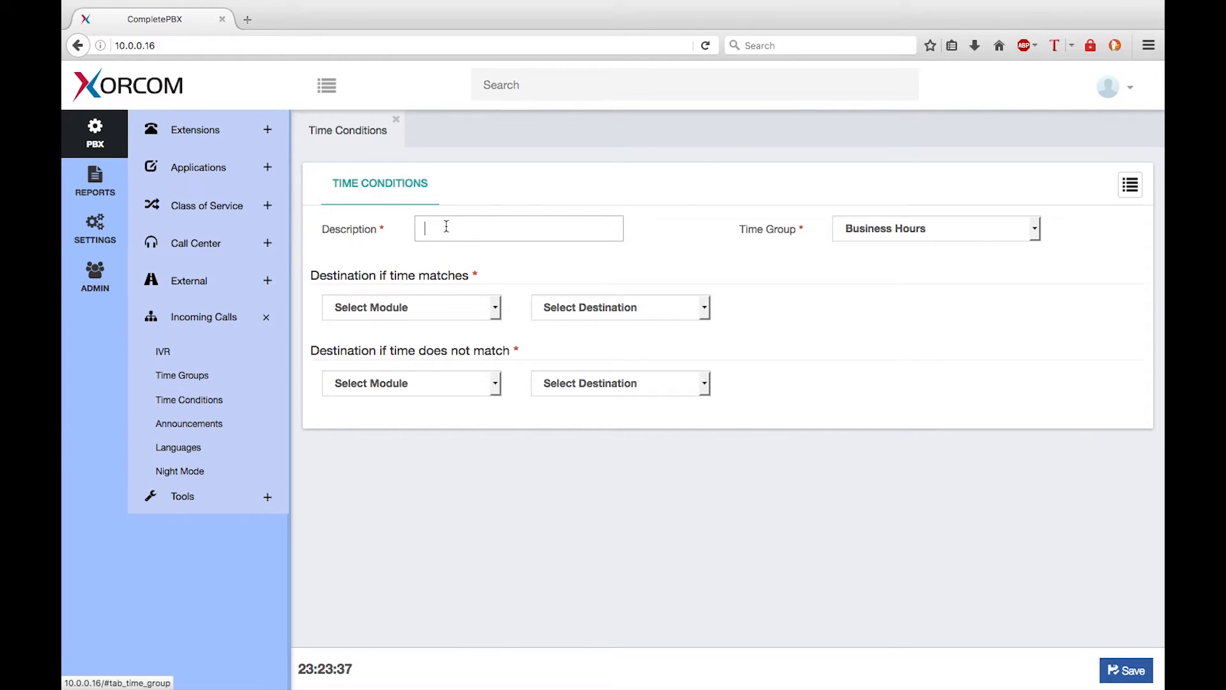
pyautogui.write('Sl')
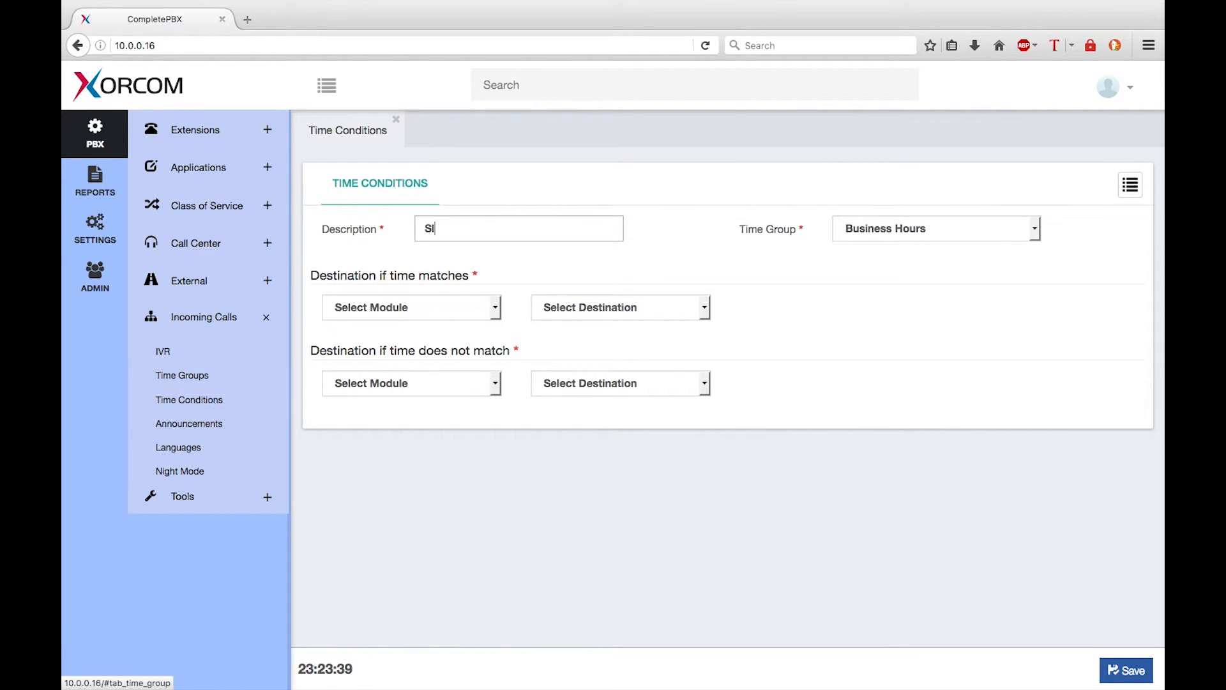
pyautogui.write('es')
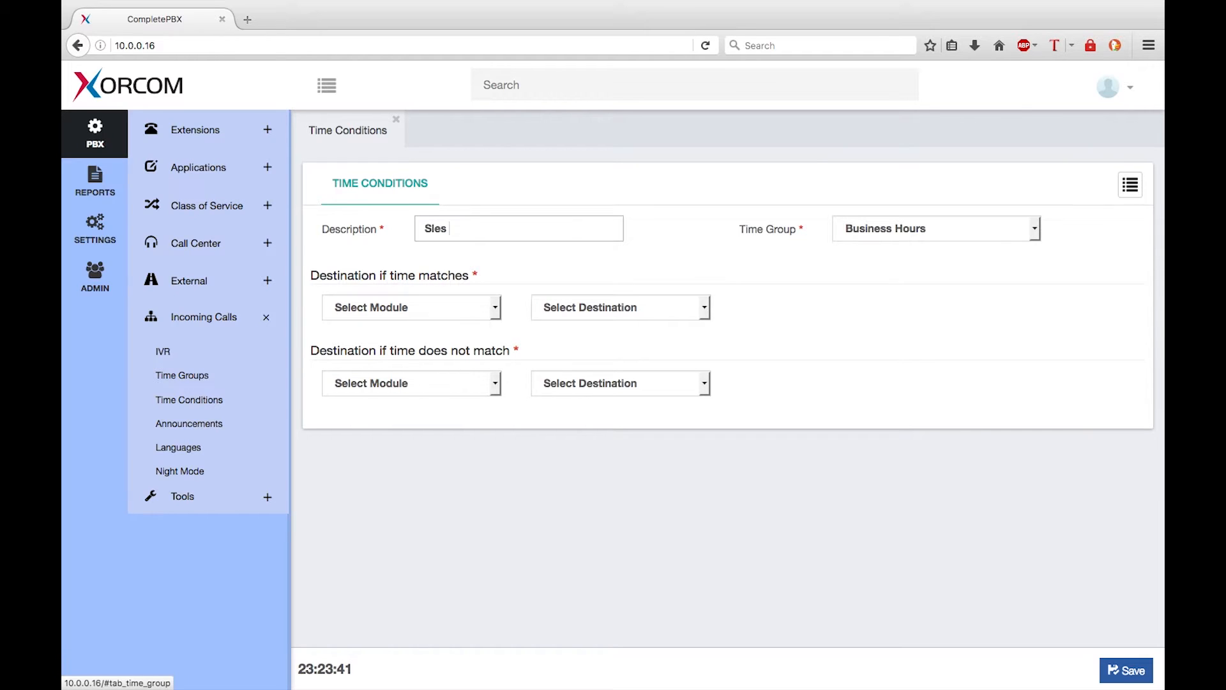
pyautogui.write('Inquir')
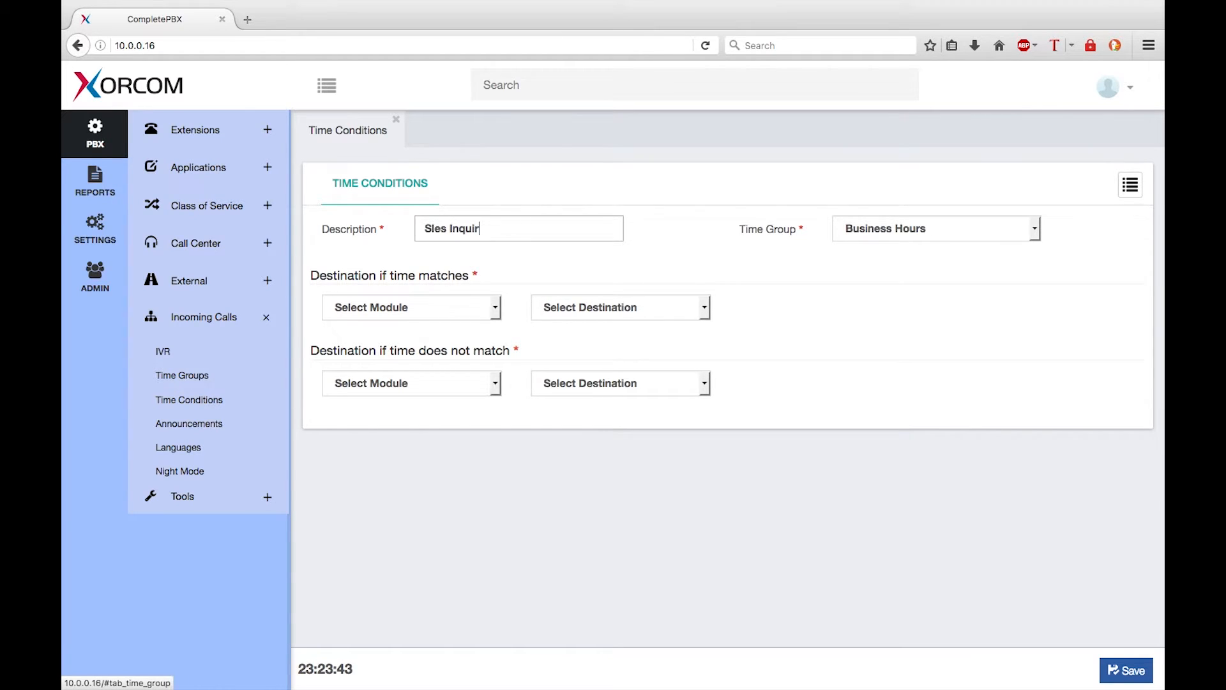
pyautogui.write('ies')
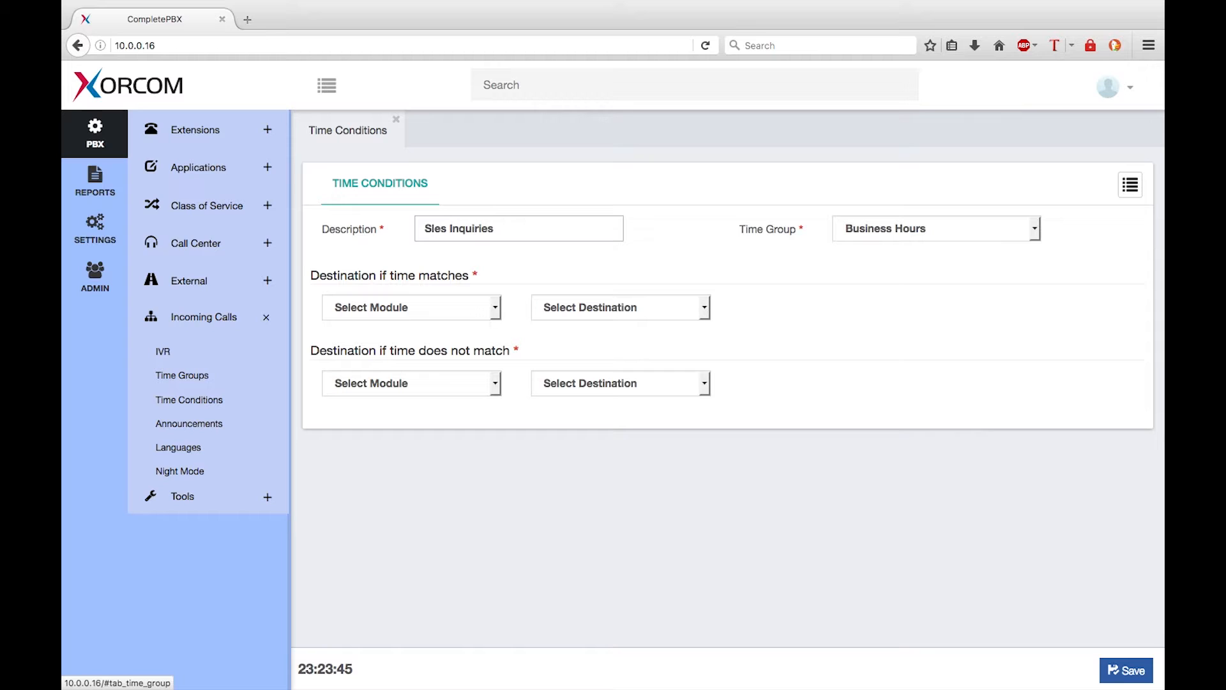
pyautogui.click(517, 228)
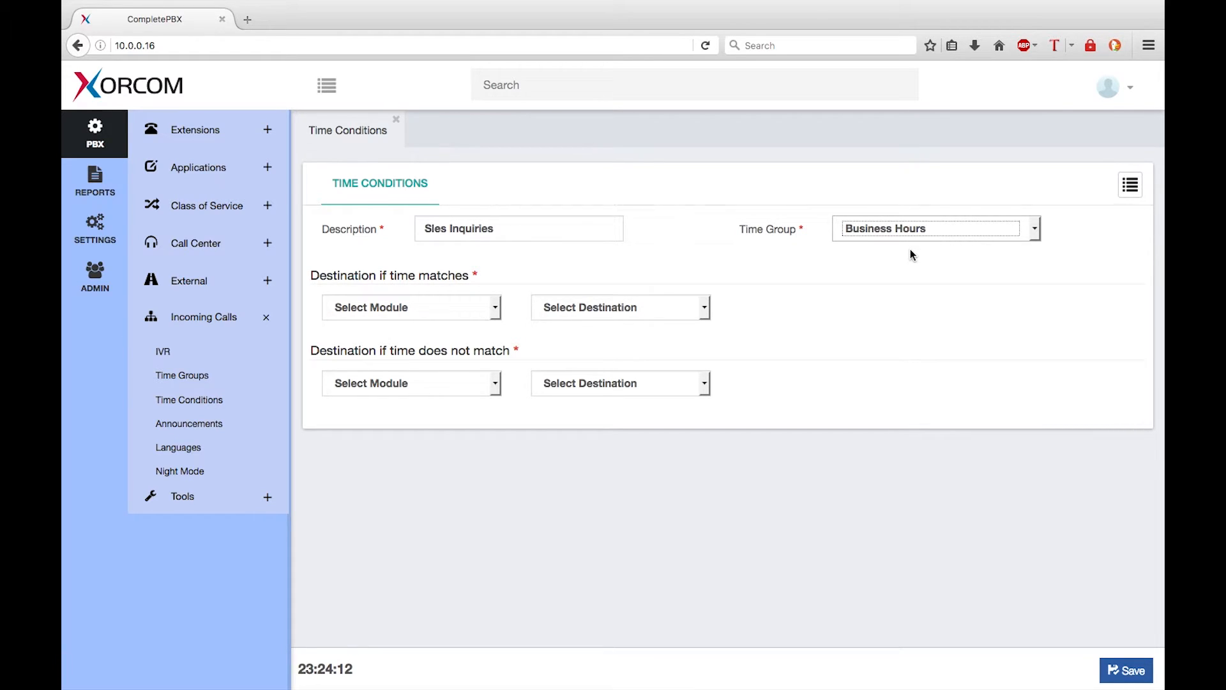
pyautogui.moveTo(456, 339)
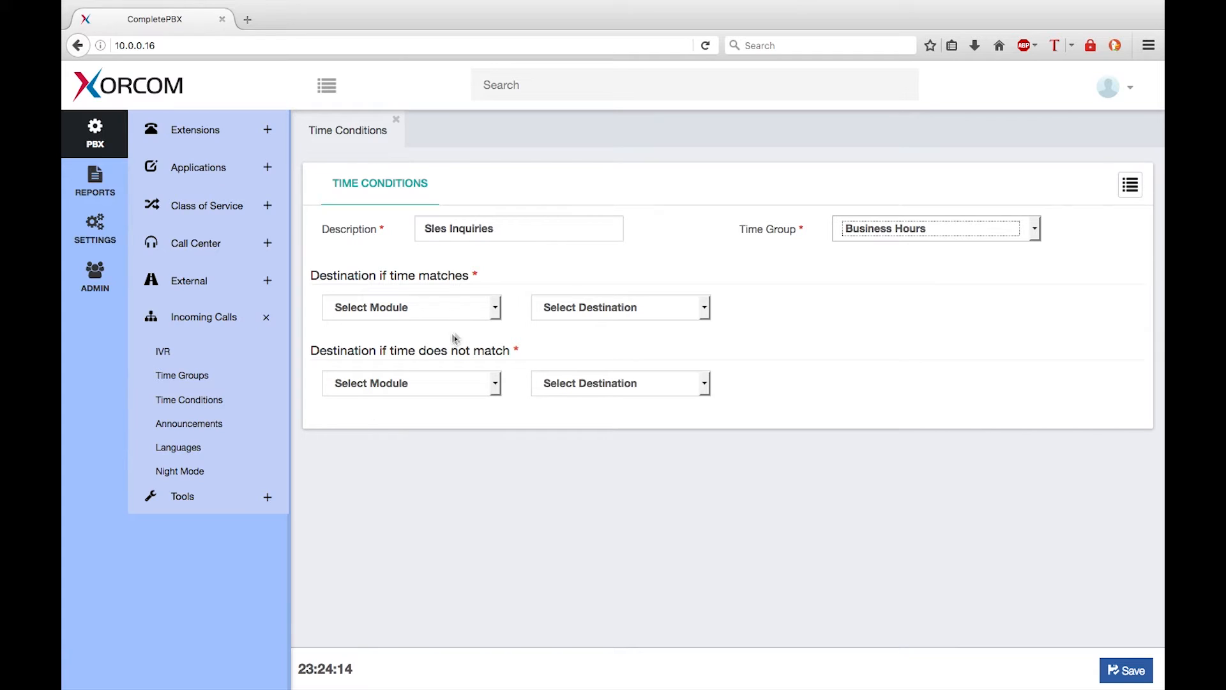
# Step: Route matching calls to the IVR module's 'IVR for Xorcom'
pyautogui.click(410, 307)
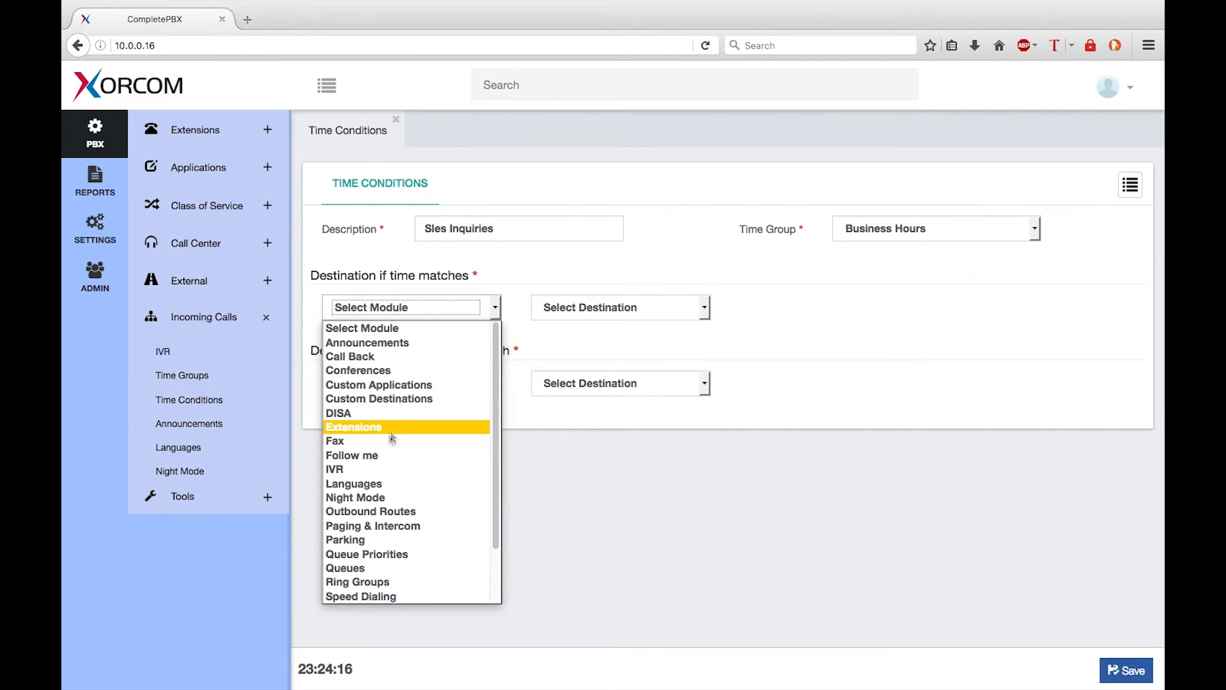
pyautogui.click(334, 468)
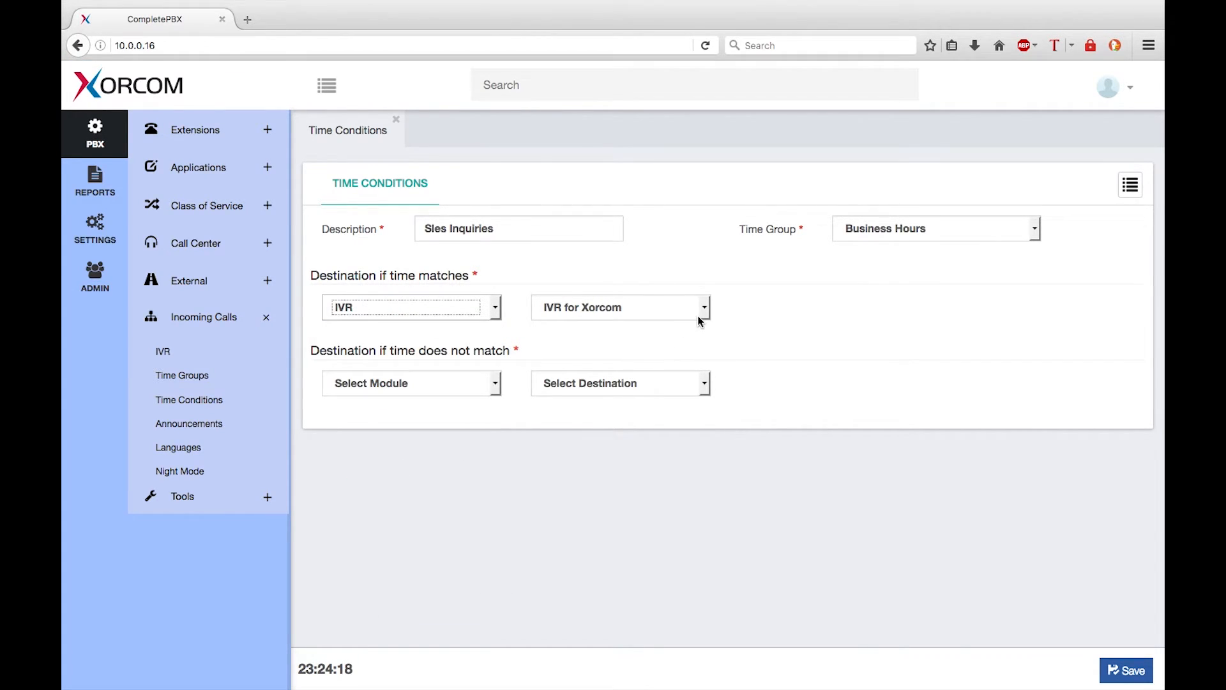
pyautogui.moveTo(626, 313)
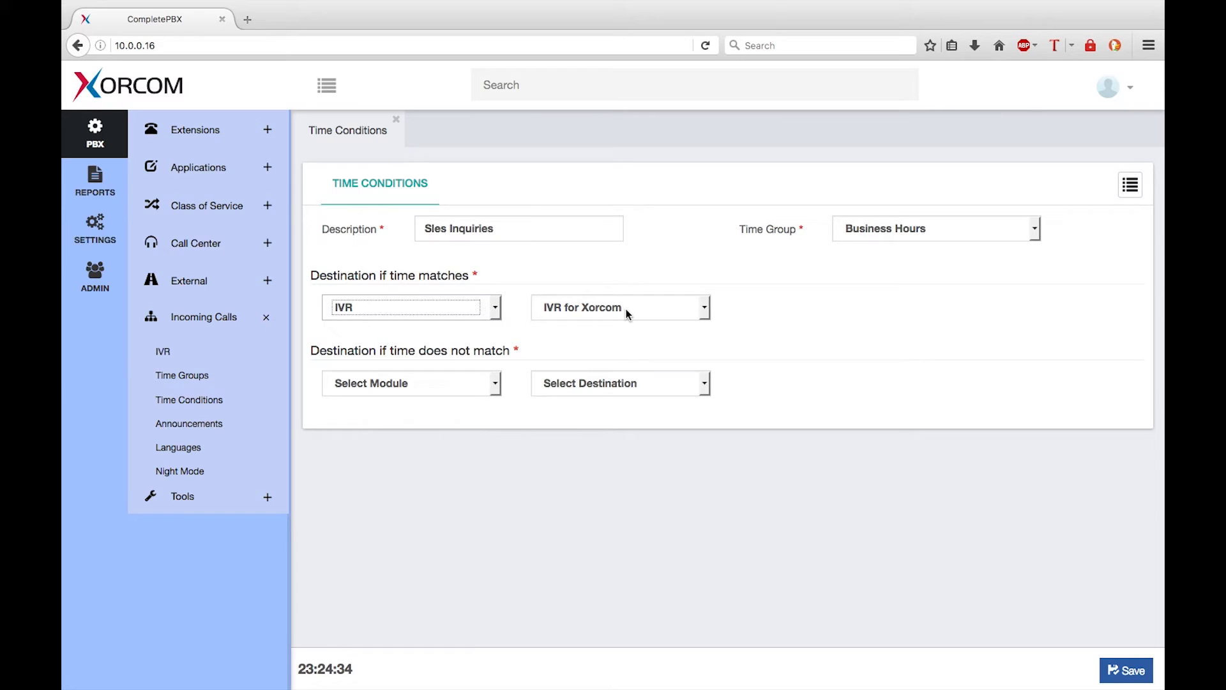
# Step: Route non-matching calls to Voicemail 2001 (Direct) and save the time condition
pyautogui.click(495, 384)
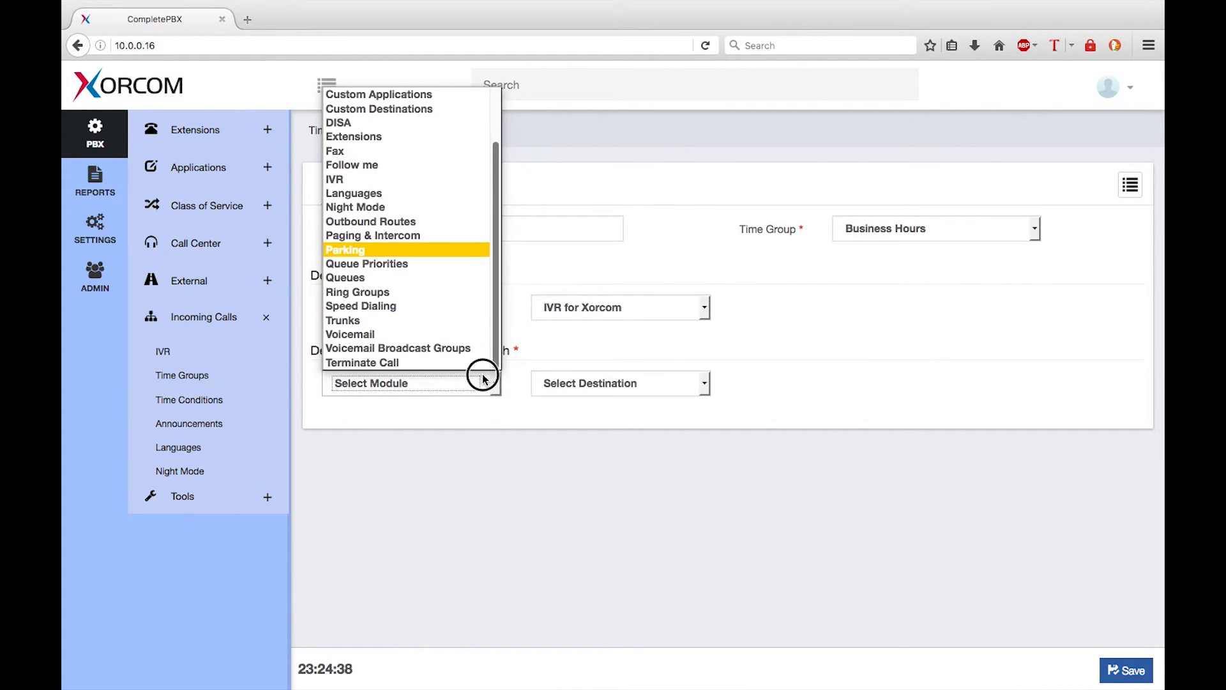
pyautogui.click(350, 333)
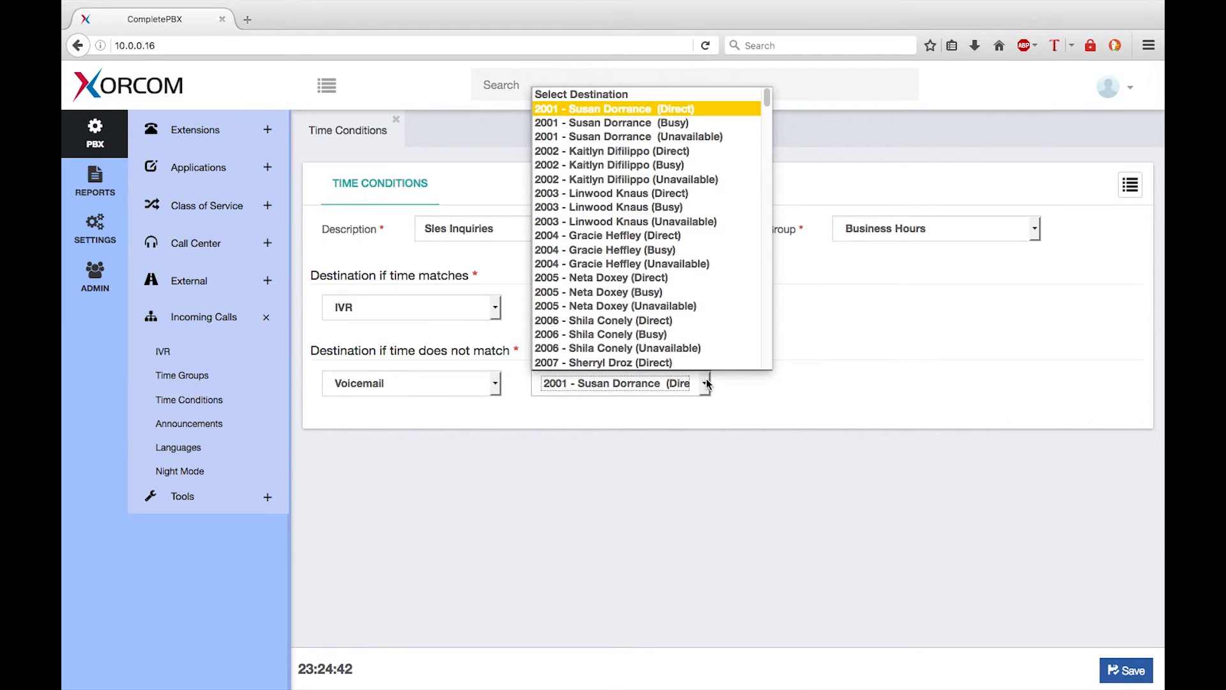
pyautogui.moveTo(634, 110)
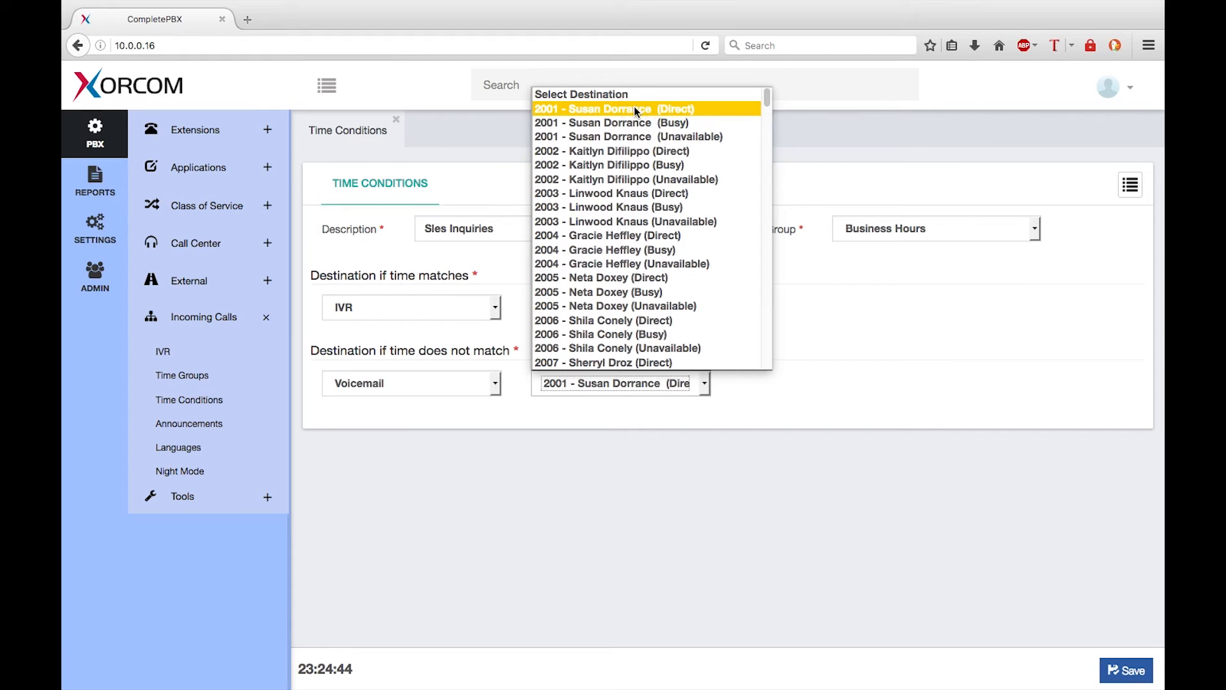
pyautogui.click(617, 109)
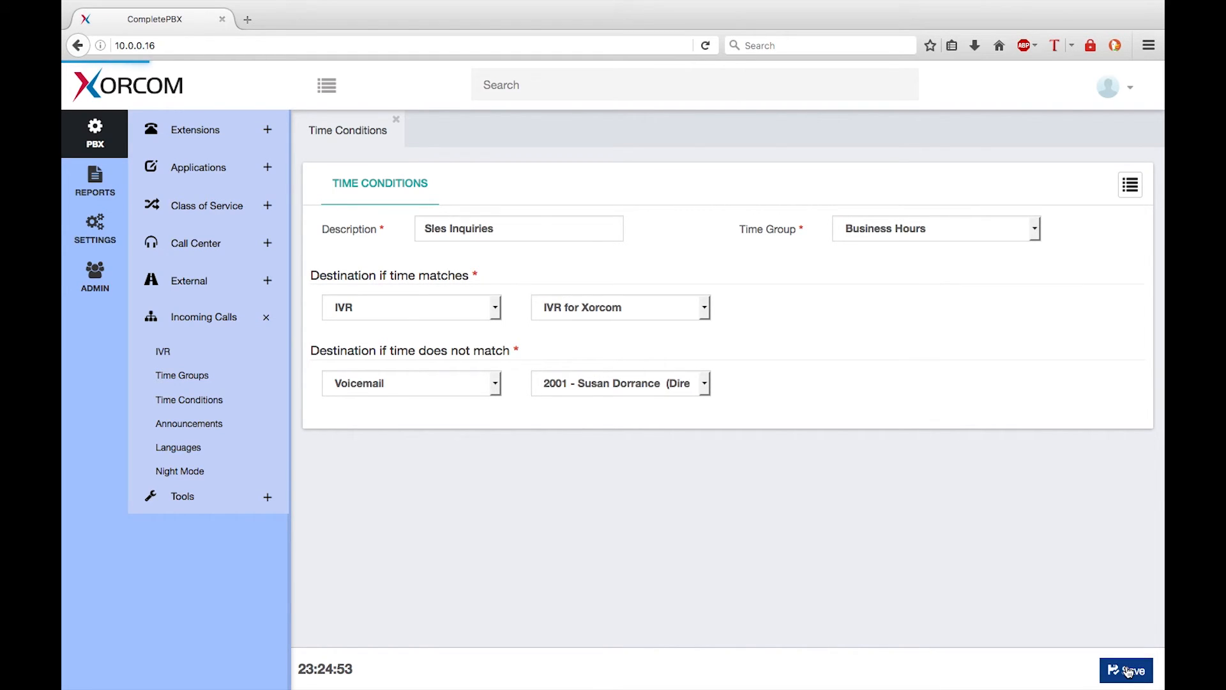
pyautogui.click(1126, 670)
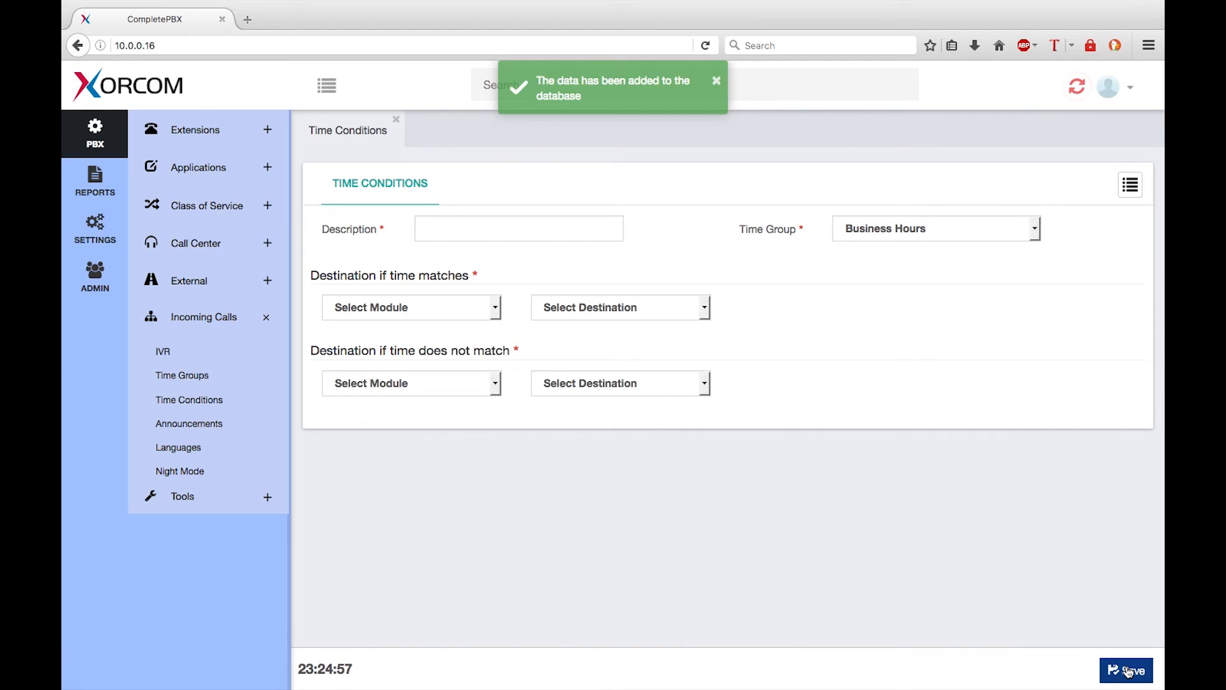